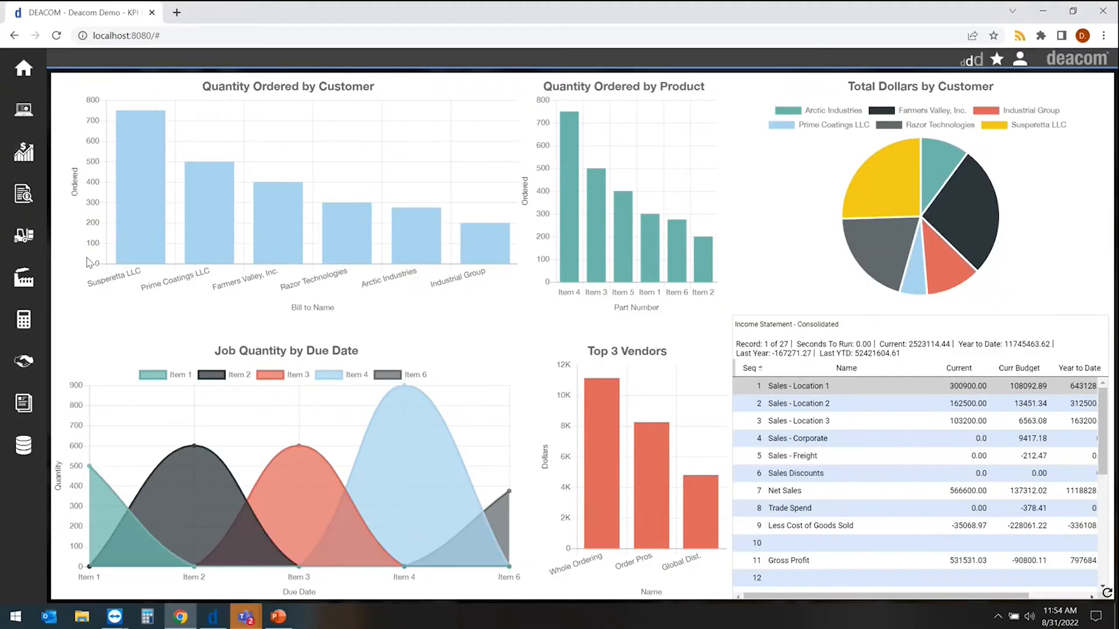
pyautogui.moveTo(69, 307)
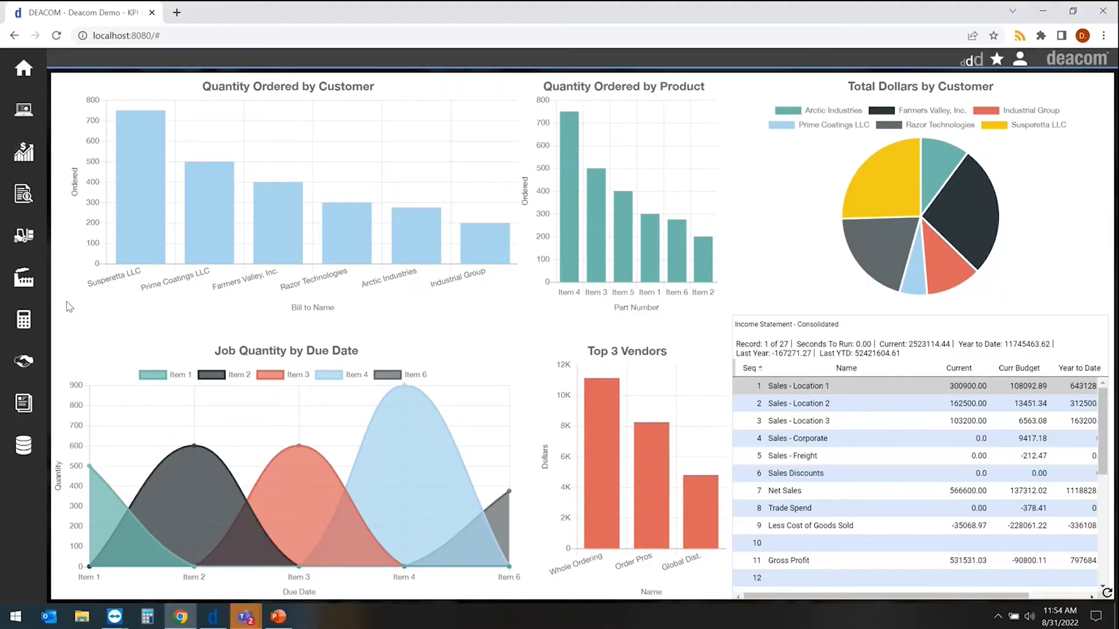
# - Open the Inventory menu from the sidebar to reach the Facilities list
pyautogui.click(23, 239)
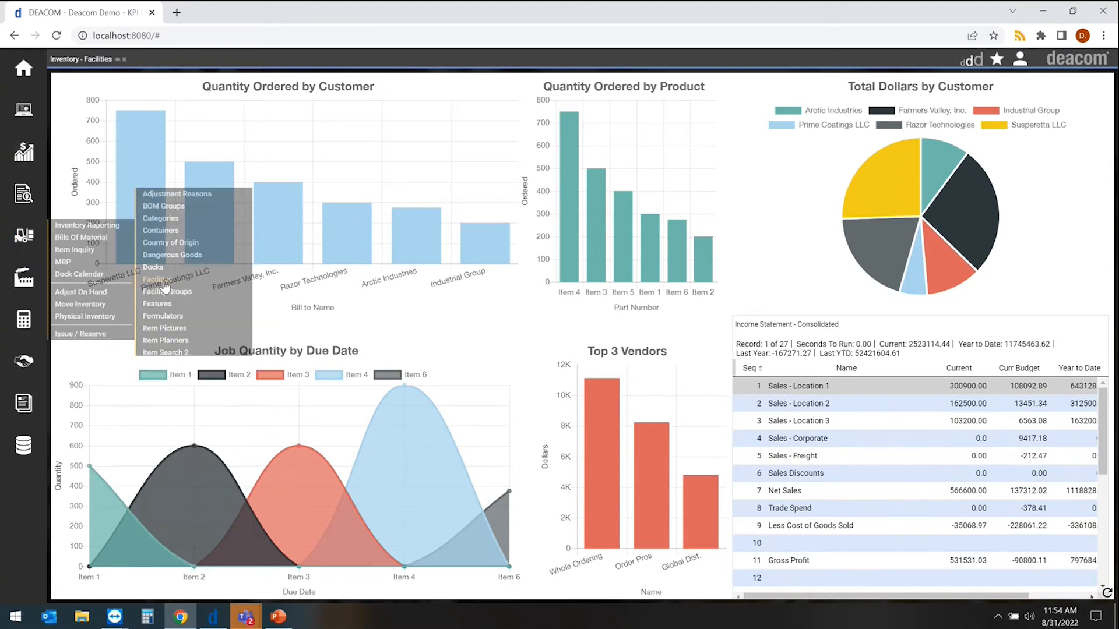
pyautogui.click(156, 279)
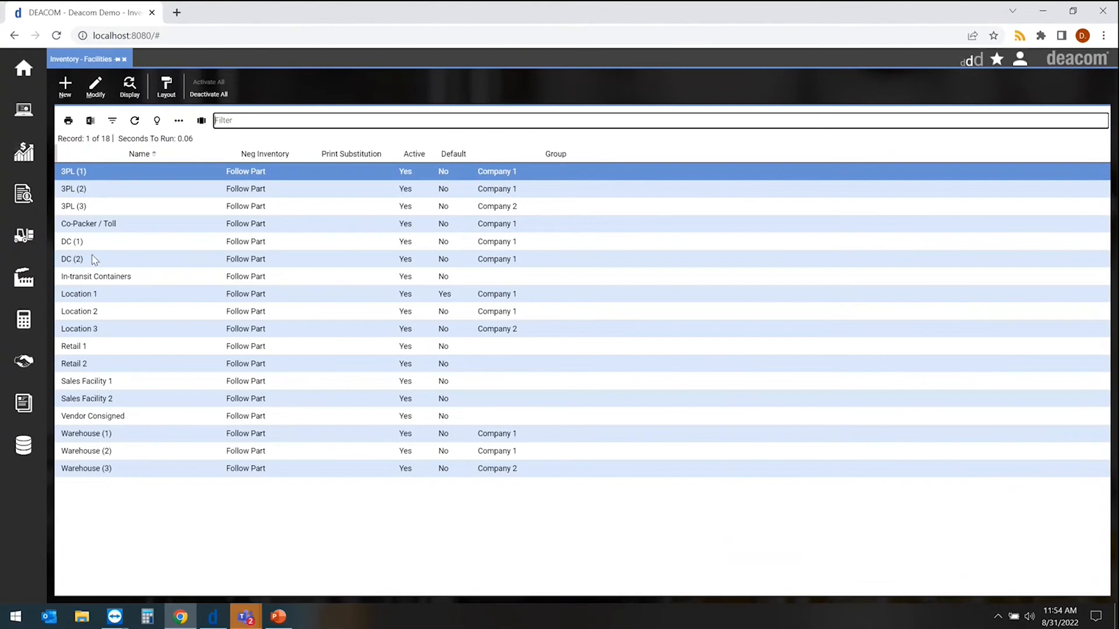
pyautogui.moveTo(112, 477)
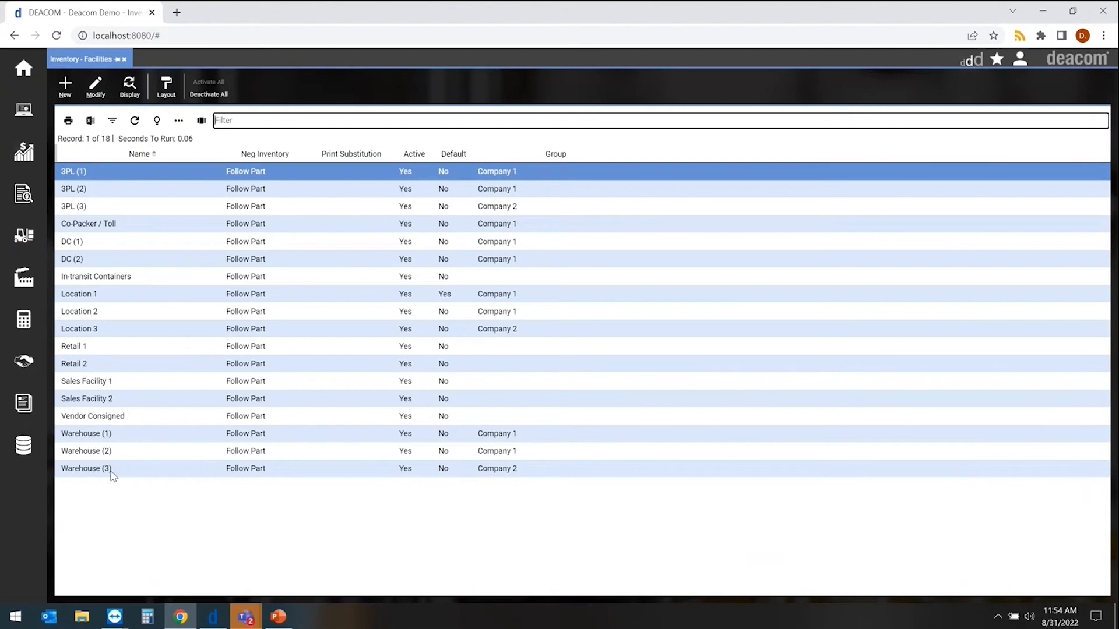
pyautogui.moveTo(125, 415)
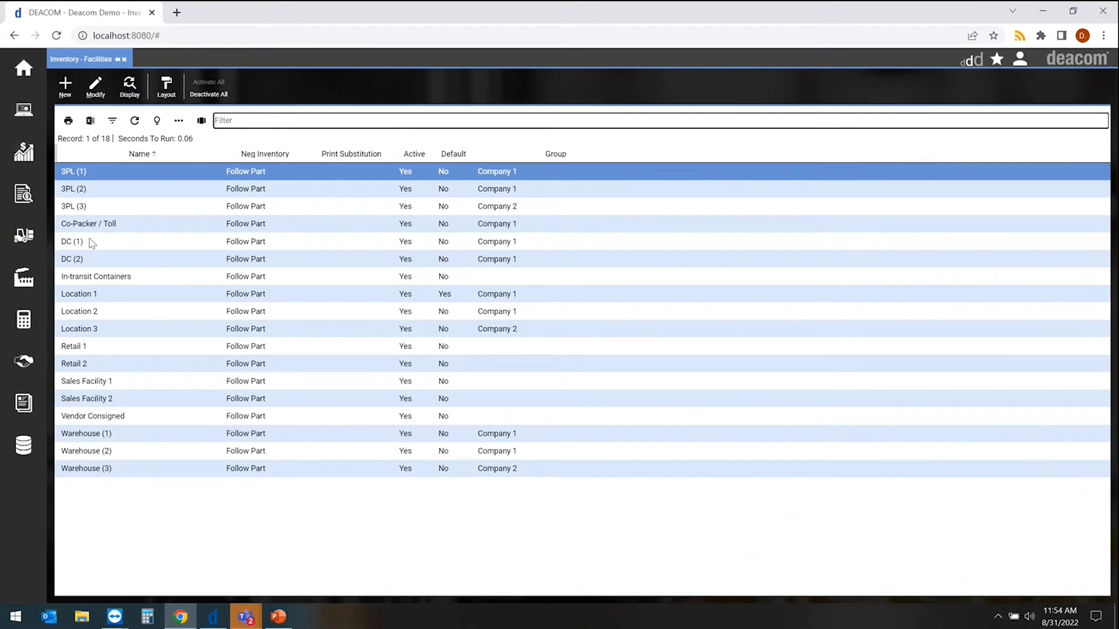
pyautogui.moveTo(93, 246)
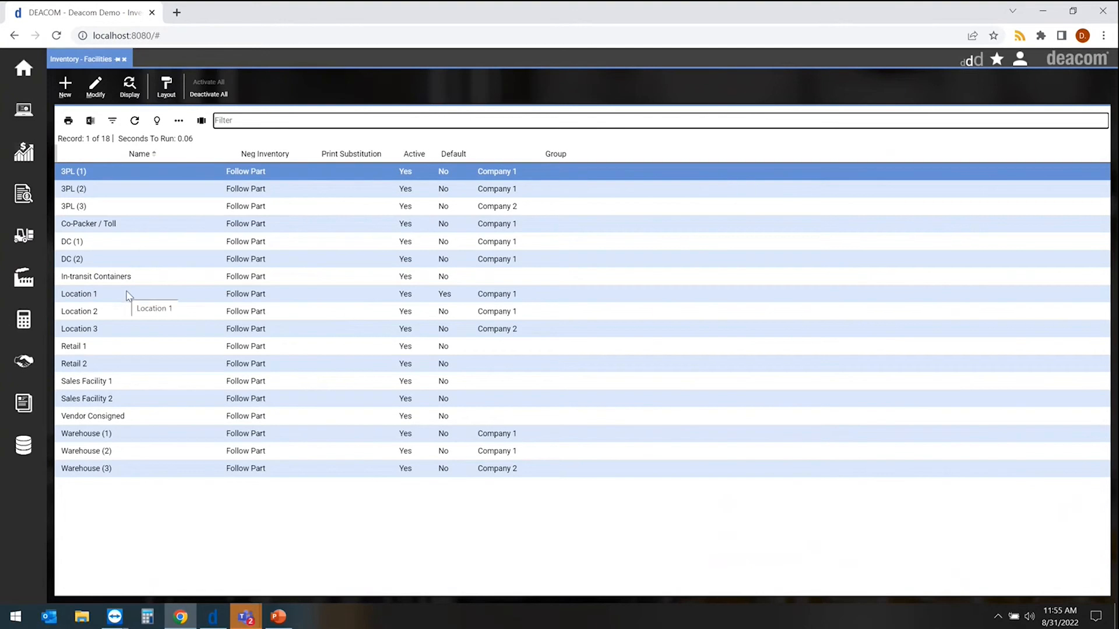
pyautogui.moveTo(137, 340)
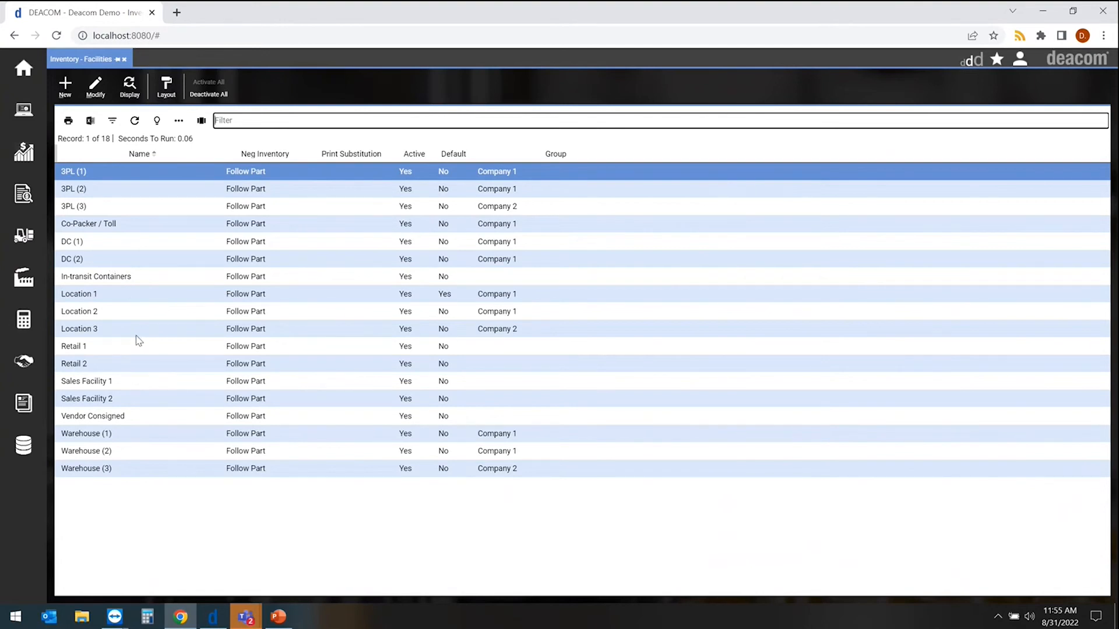
# - Open Inventory > Maintenance > Location Types as a second tab
pyautogui.click(23, 239)
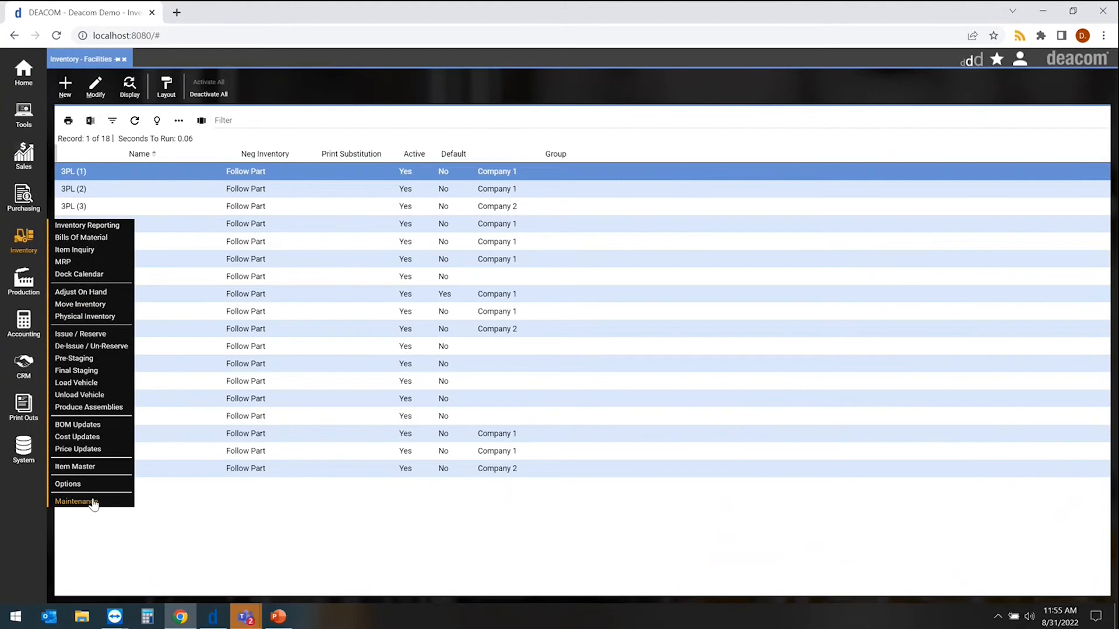
pyautogui.click(76, 501)
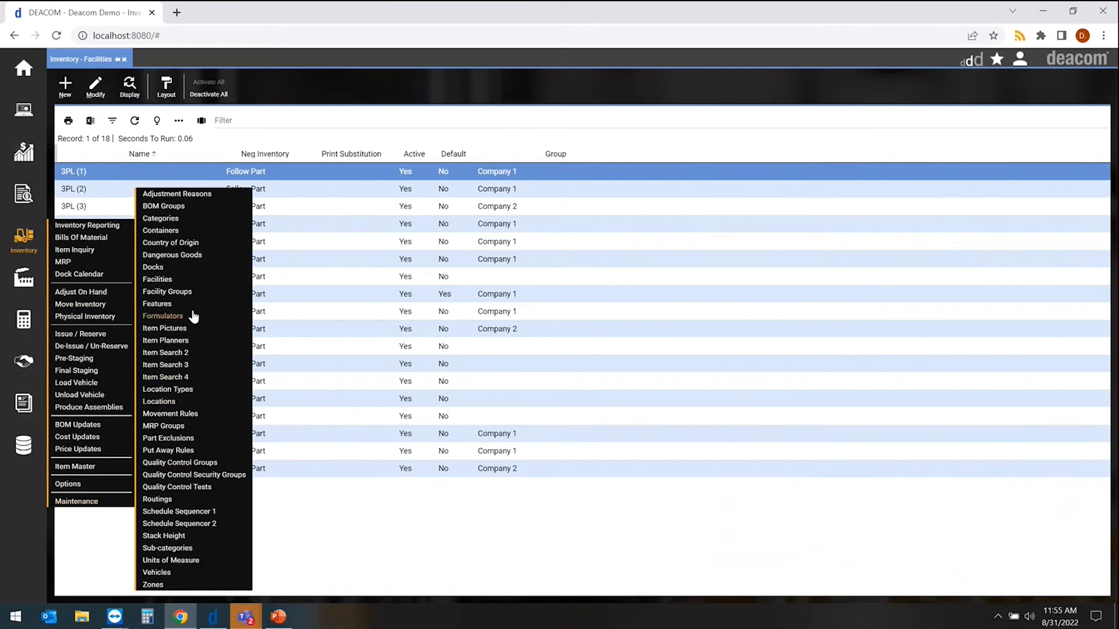
pyautogui.moveTo(167, 390)
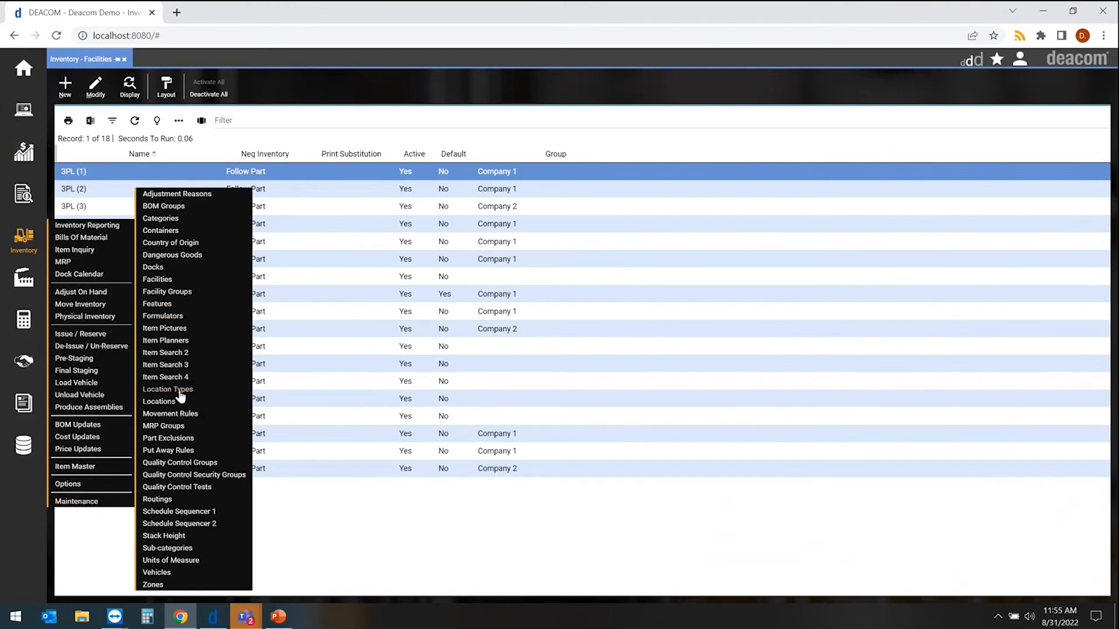
pyautogui.click(167, 388)
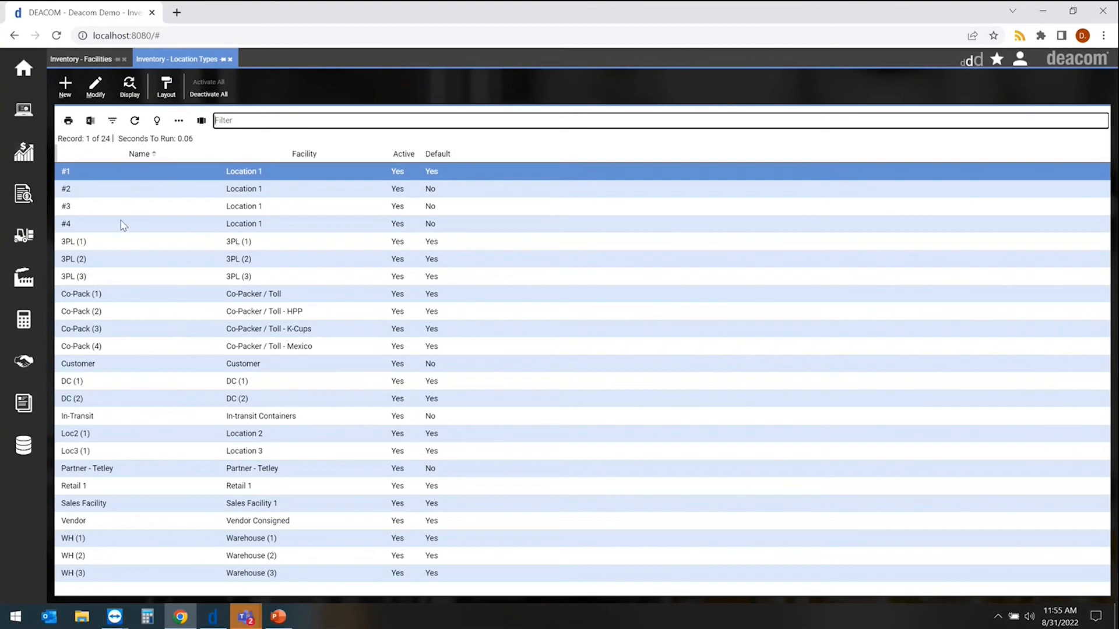
pyautogui.moveTo(261, 180)
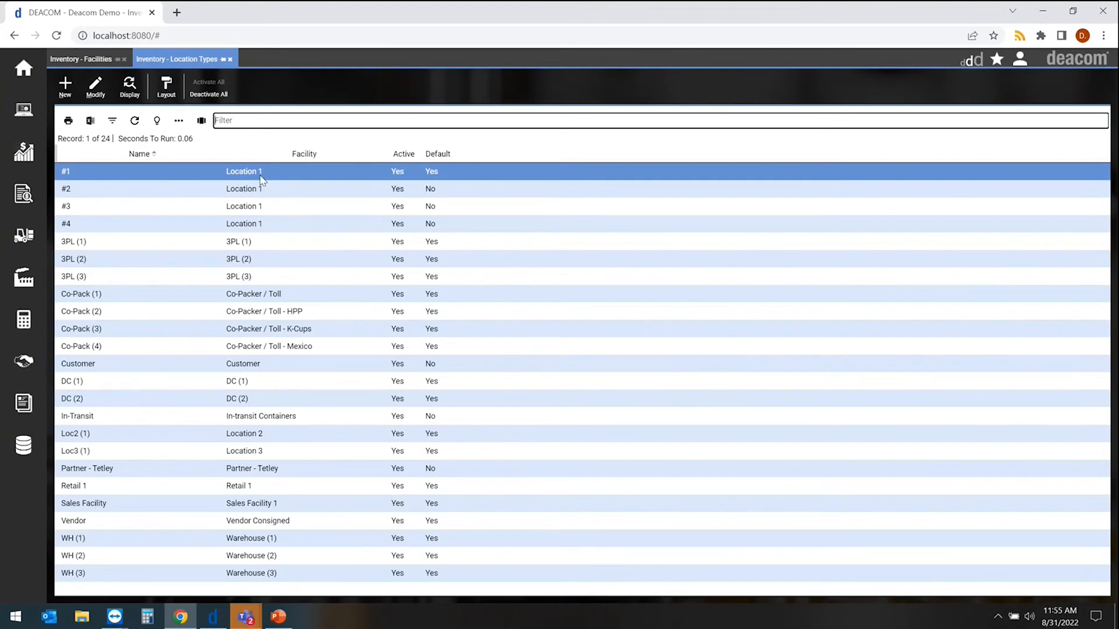
pyautogui.moveTo(251, 223)
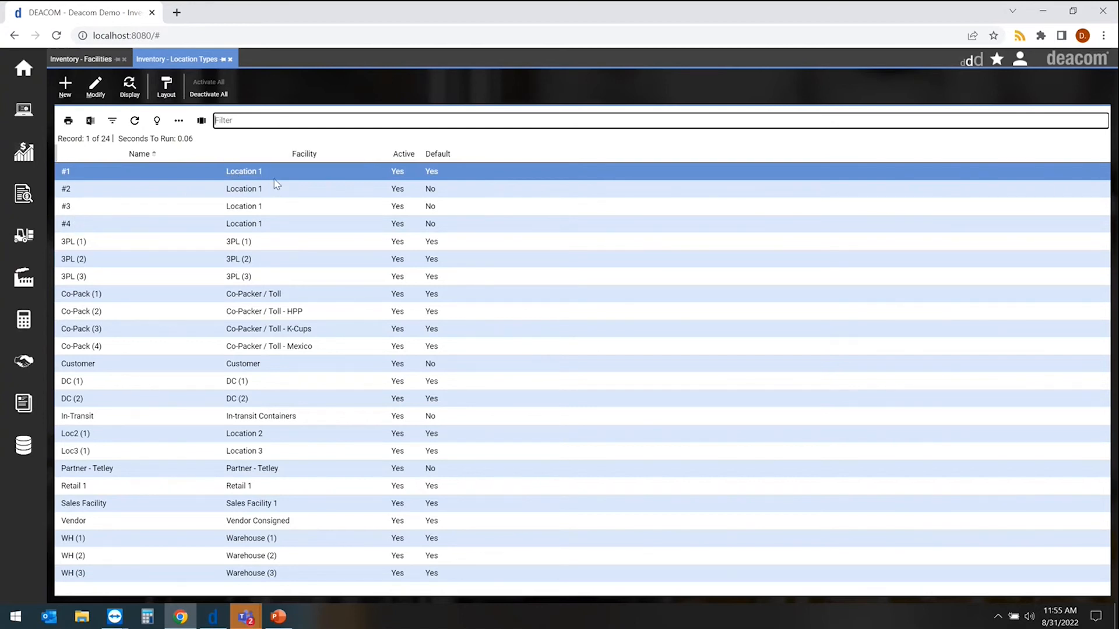
pyautogui.moveTo(23, 279)
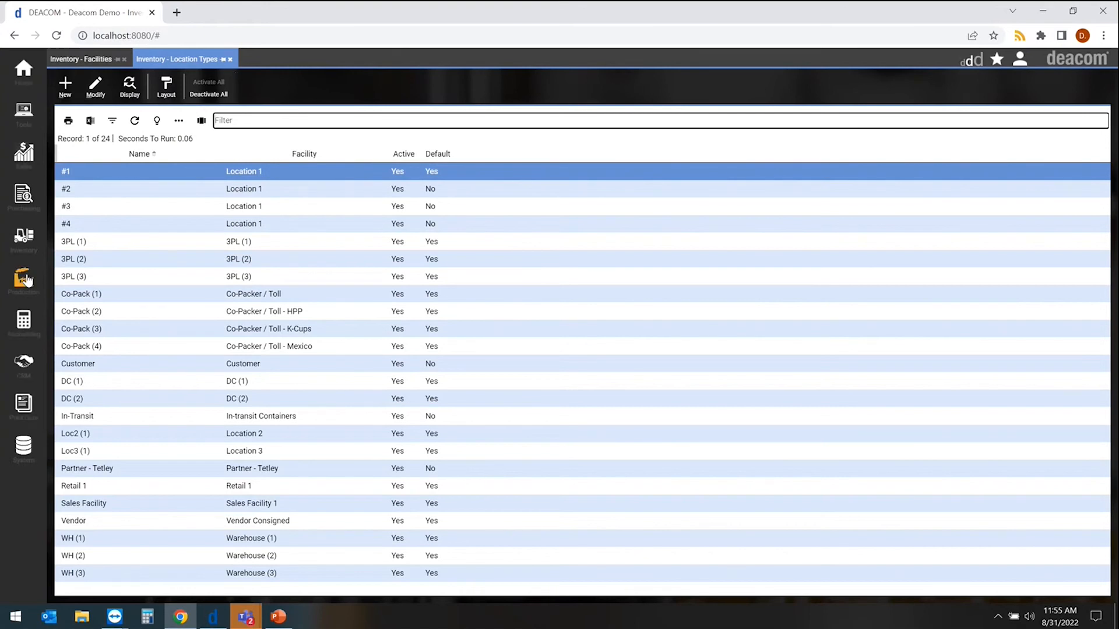
# - Open the Inventory sidebar menu to reach the 185-entry Locations list
pyautogui.click(23, 241)
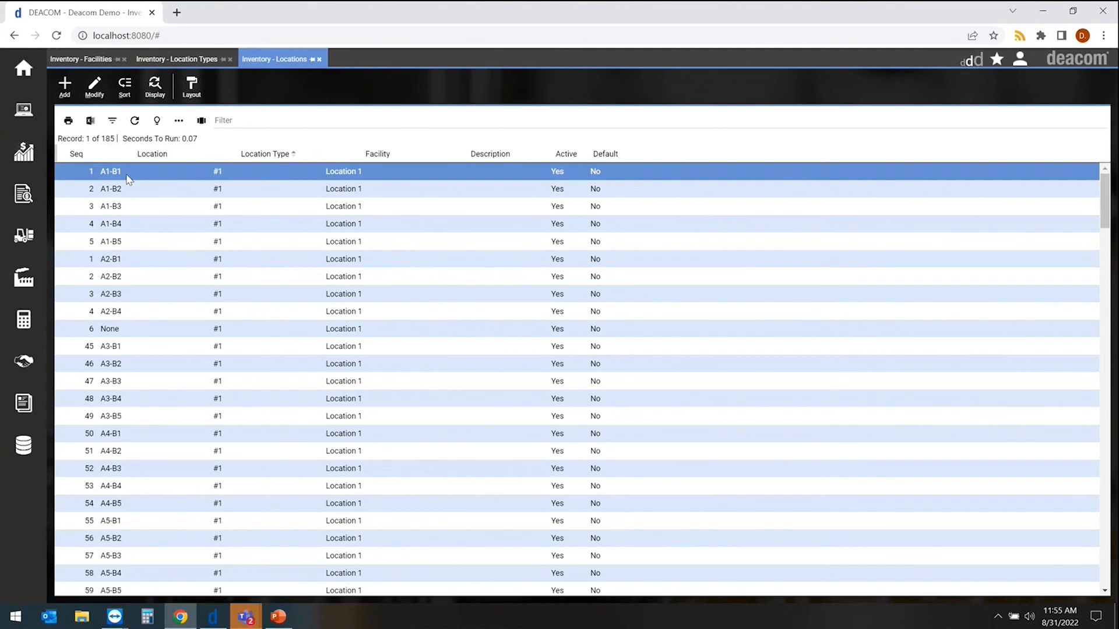
pyautogui.moveTo(114, 300)
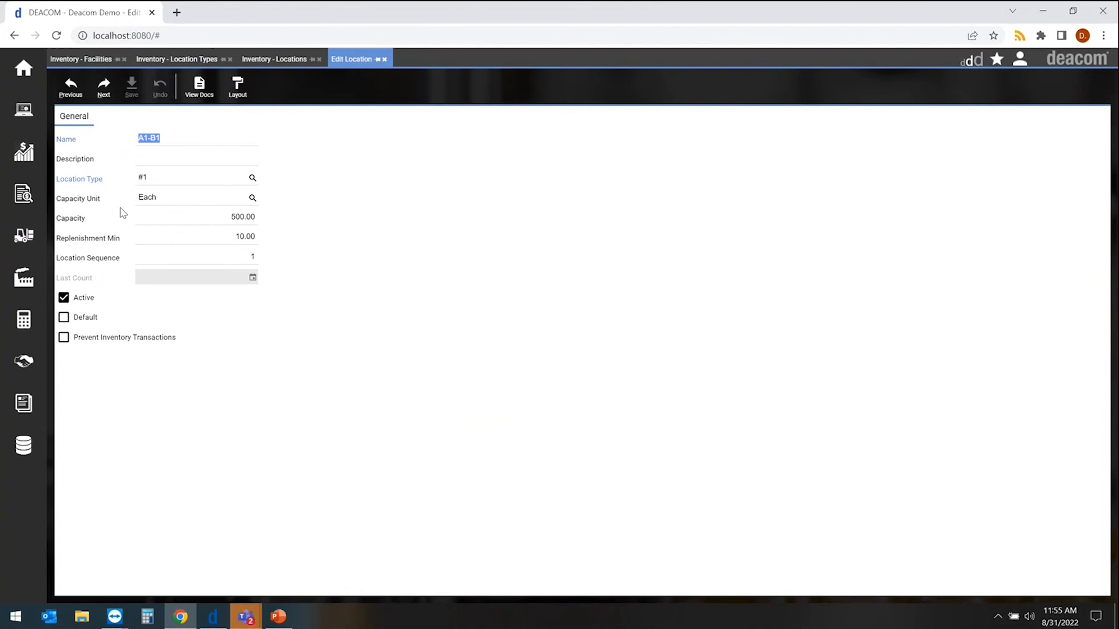
pyautogui.moveTo(92, 183)
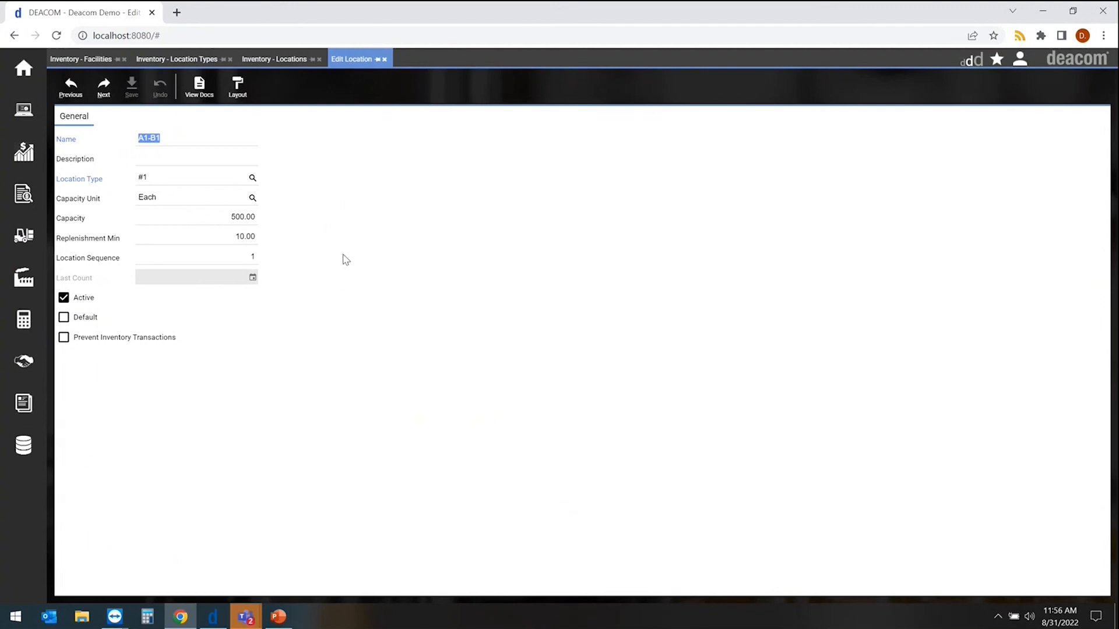
pyautogui.moveTo(386, 66)
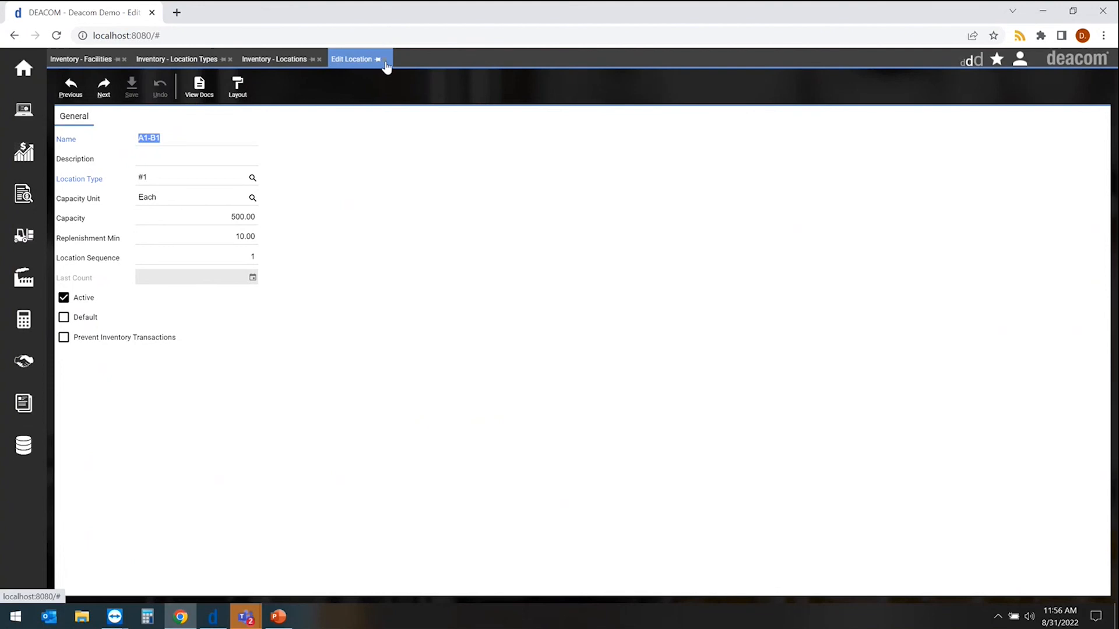